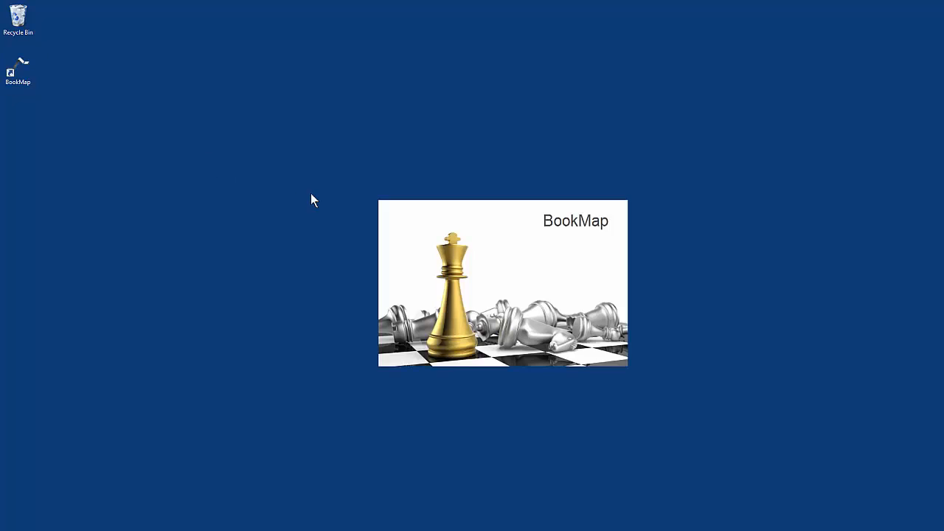
pyautogui.moveTo(300, 186)
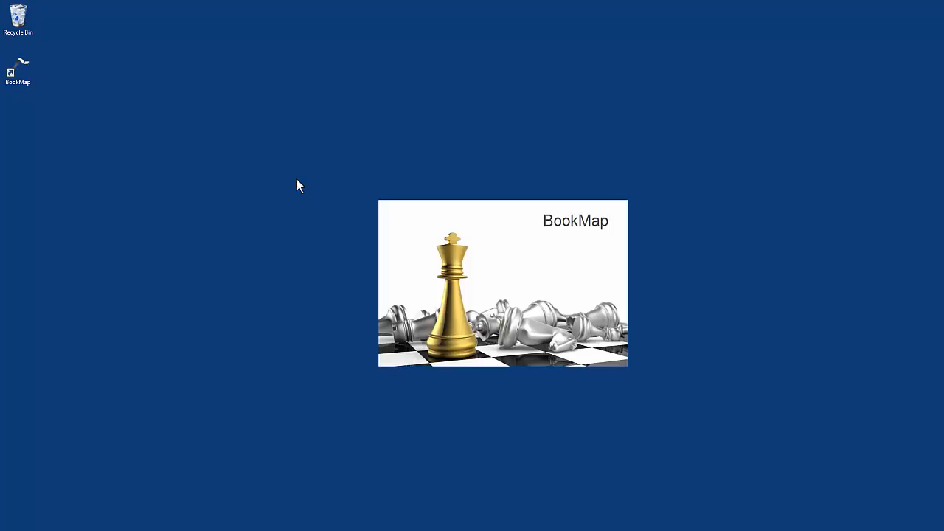
# Launch Bookmap from the desktop shortcut until the Run options dialog appears.
pyautogui.doubleClick(18, 67)
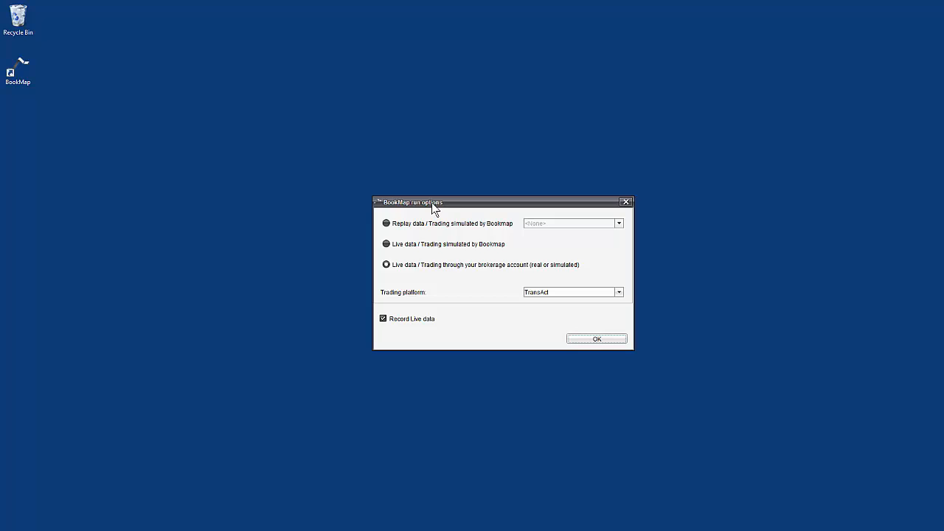
# Choose live data through a brokerage account on TransAct with Record Live data on, and confirm.
pyautogui.click(386, 245)
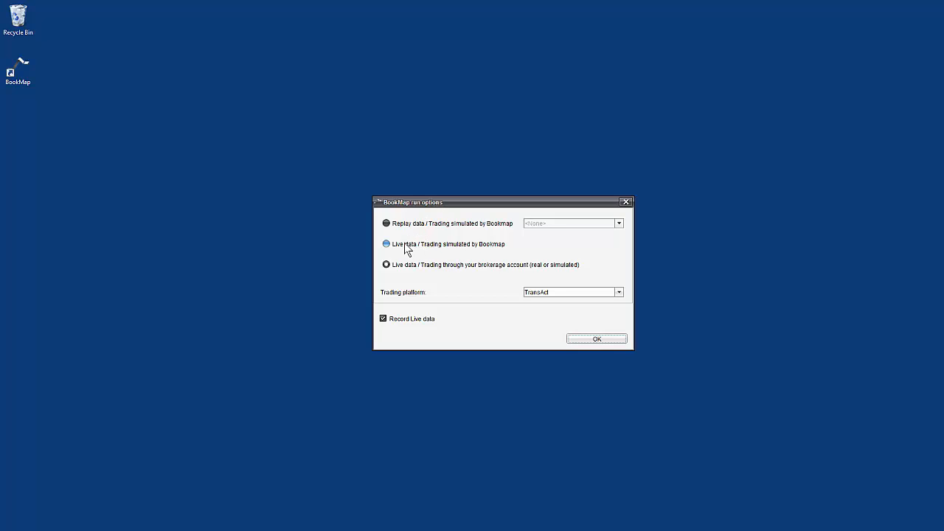
pyautogui.click(385, 245)
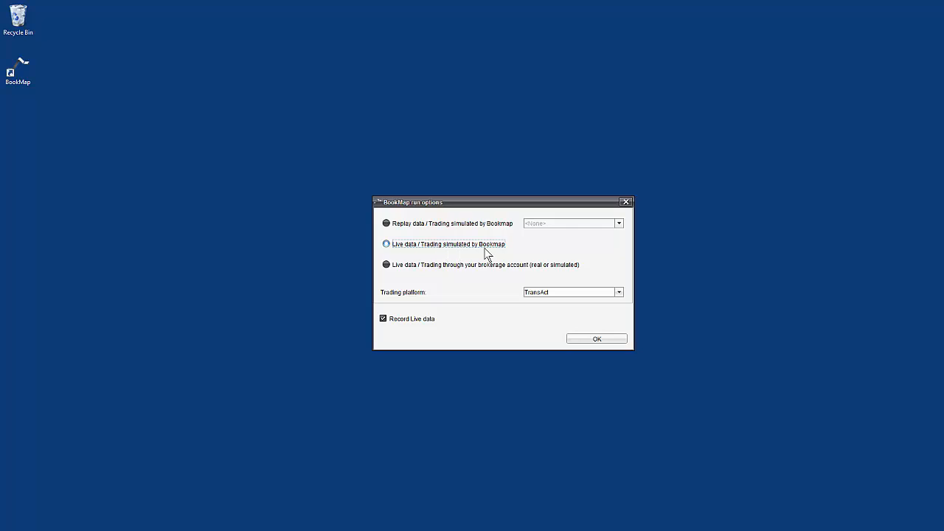
pyautogui.click(387, 264)
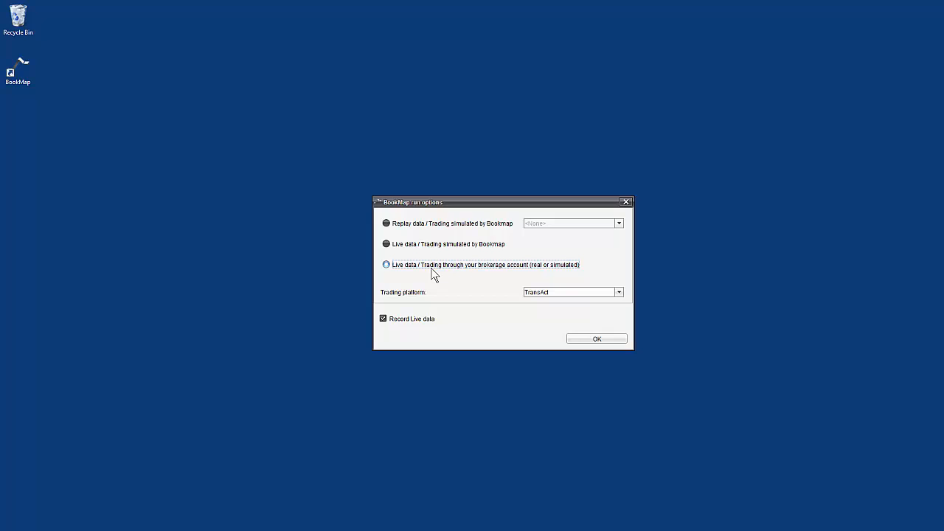
pyautogui.moveTo(557, 275)
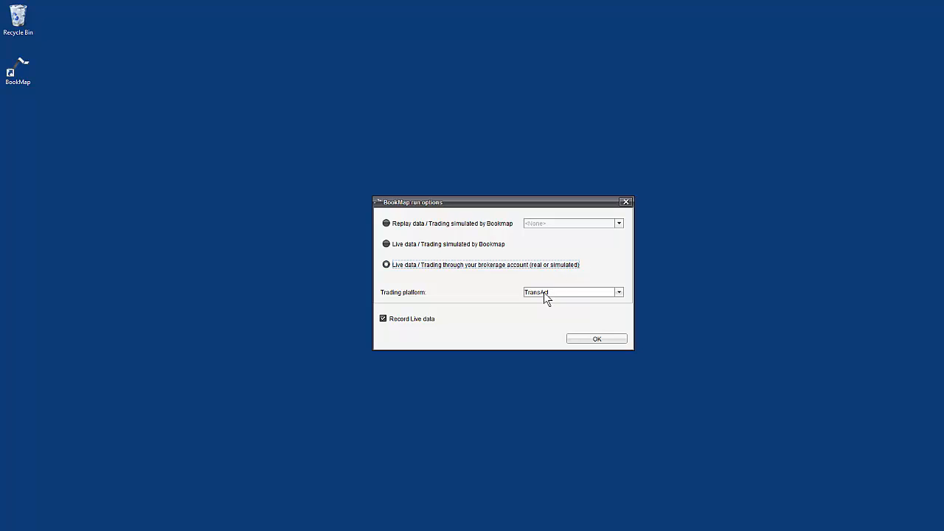
pyautogui.moveTo(578, 302)
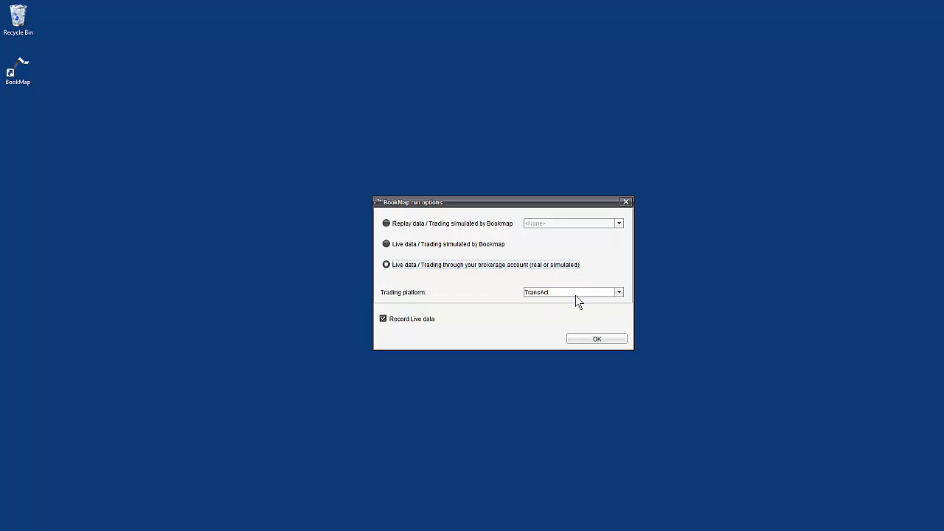
pyautogui.moveTo(430, 298)
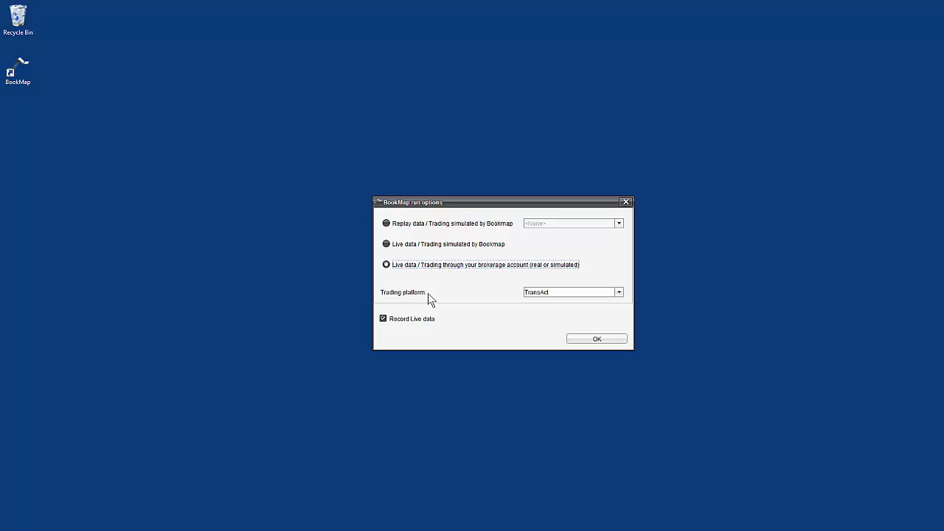
pyautogui.click(384, 318)
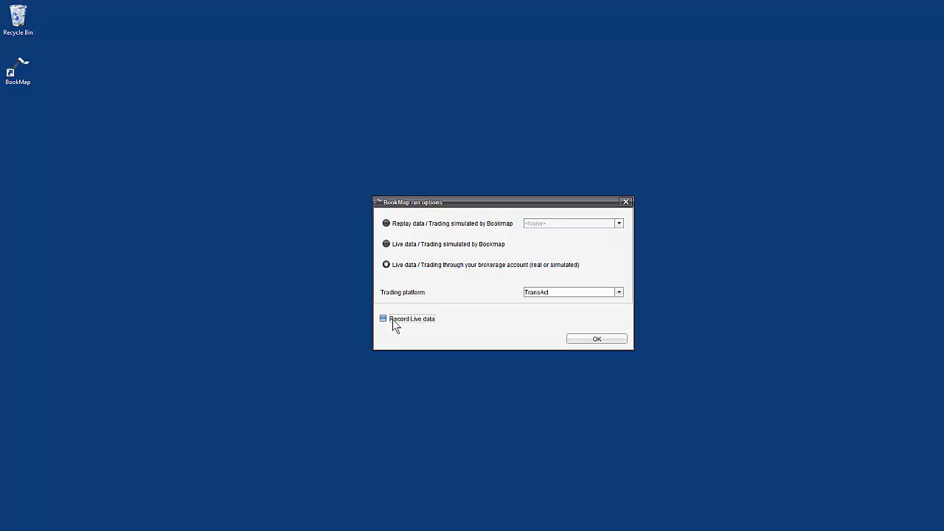
pyautogui.click(383, 319)
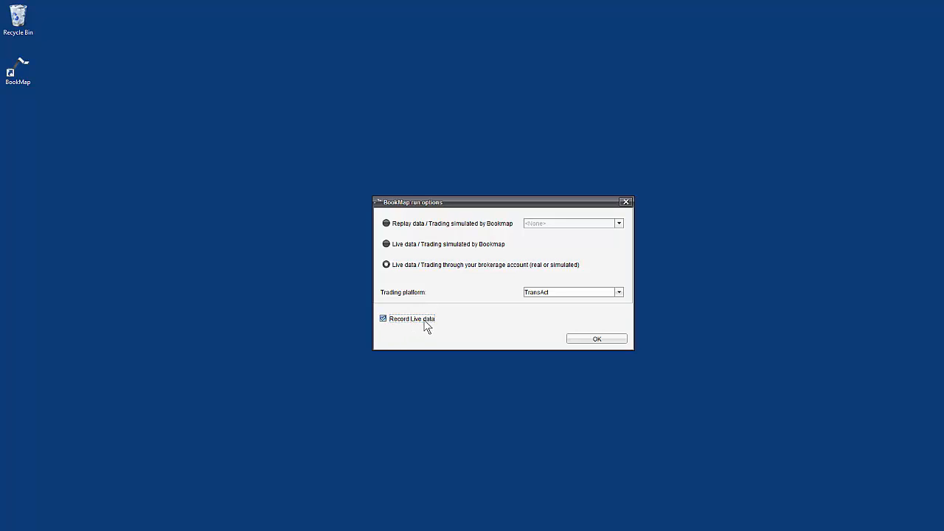
pyautogui.moveTo(452, 328)
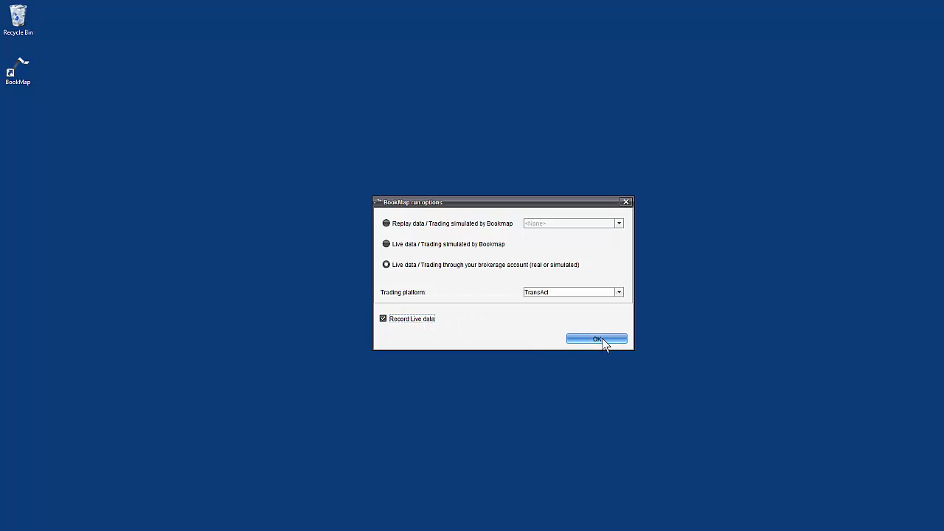
pyautogui.click(596, 338)
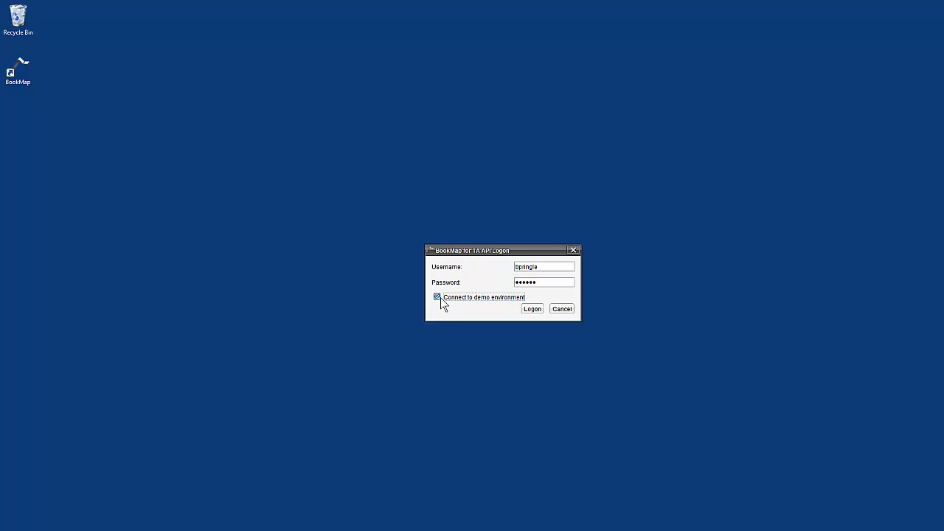
pyautogui.moveTo(525, 309)
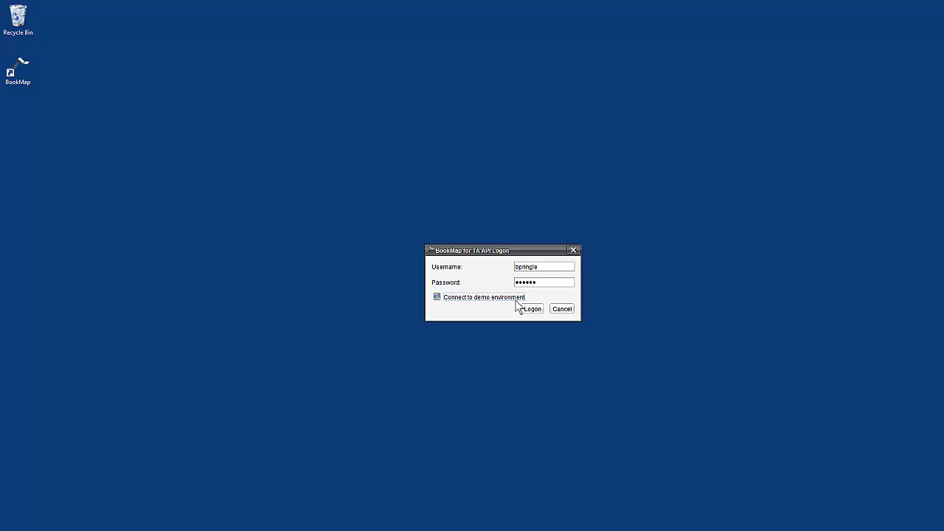
# Log on to the TransAct demo environment so the main Bookmap window opens.
pyautogui.click(531, 308)
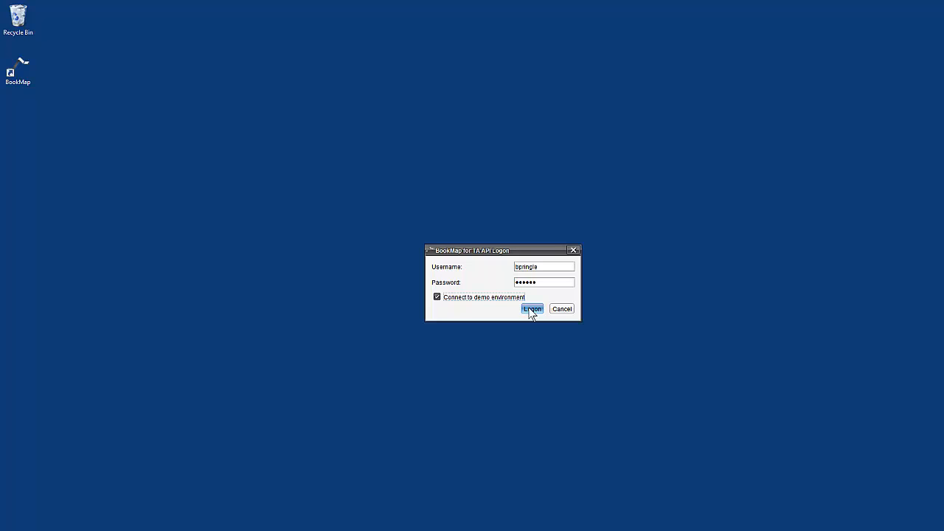
pyautogui.click(531, 308)
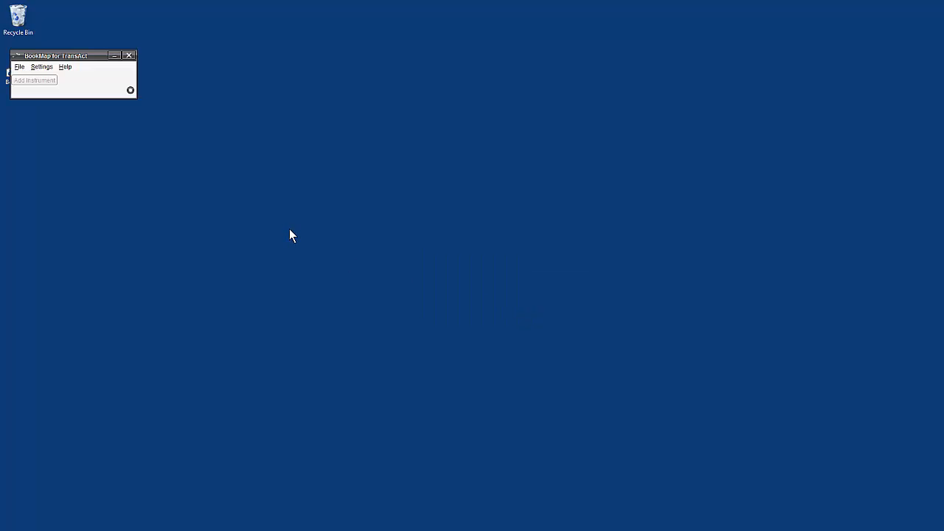
pyautogui.moveTo(166, 152)
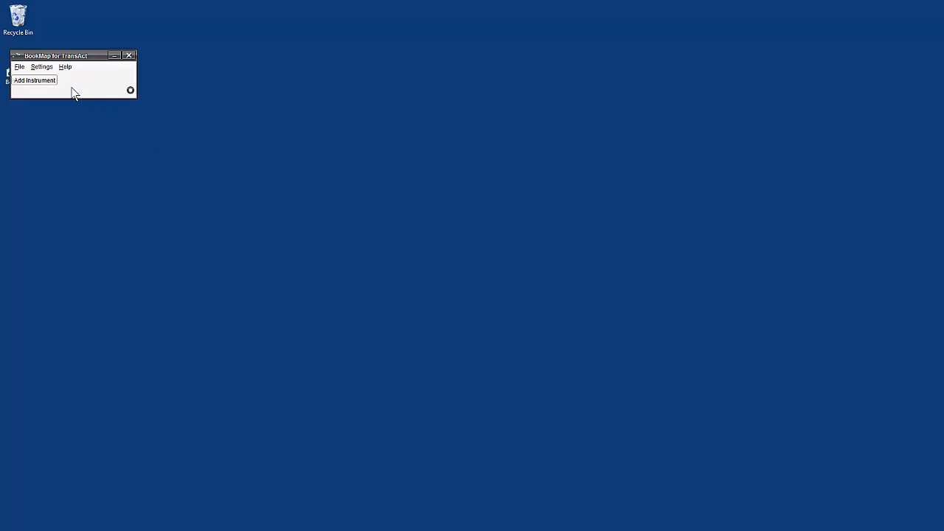
# Add the ESM6 instrument to the TransAct main window's list.
pyautogui.click(34, 80)
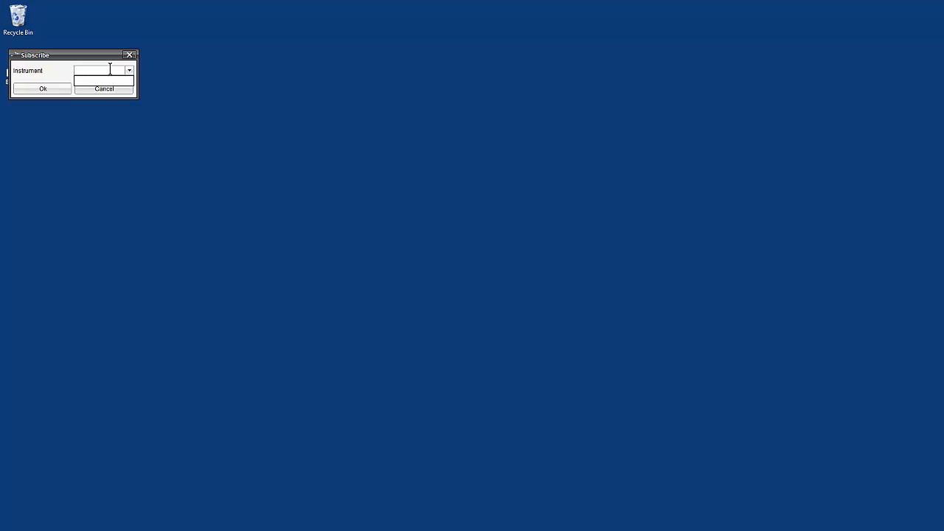
pyautogui.write('ESM')
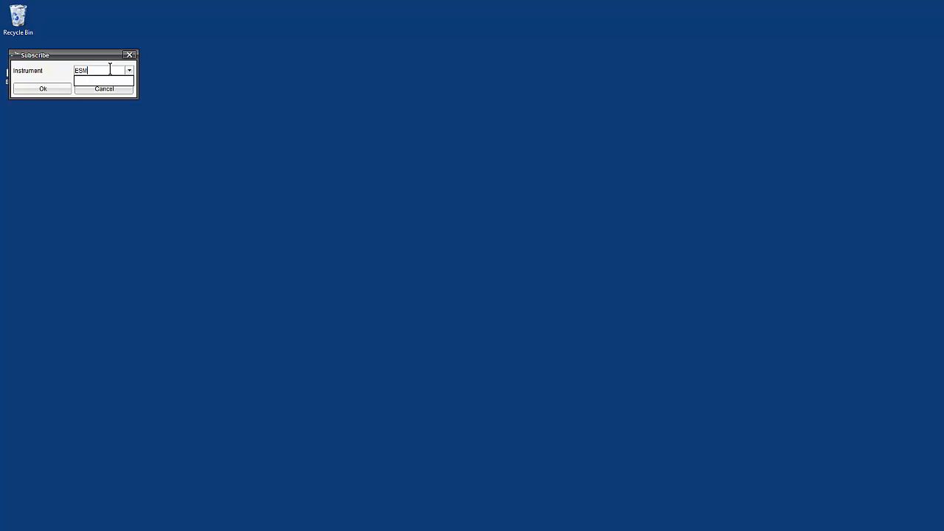
pyautogui.write('6')
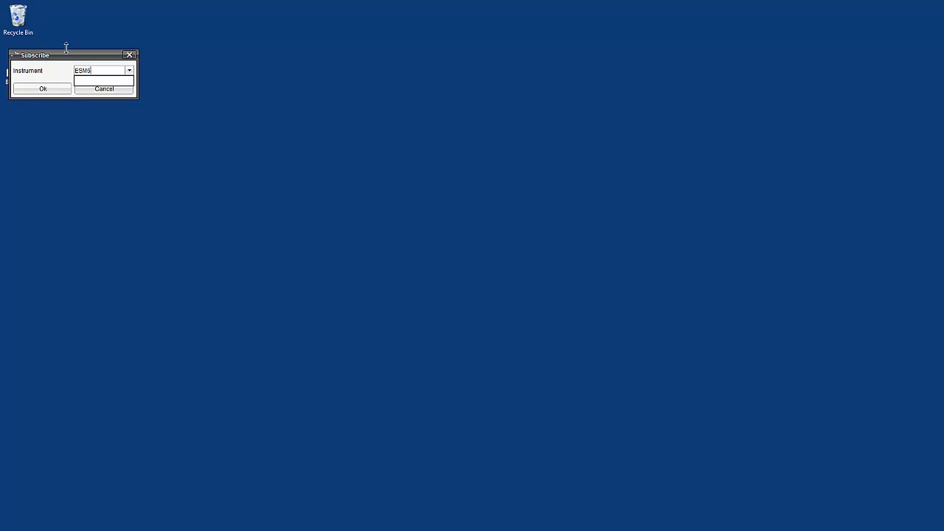
pyautogui.click(41, 88)
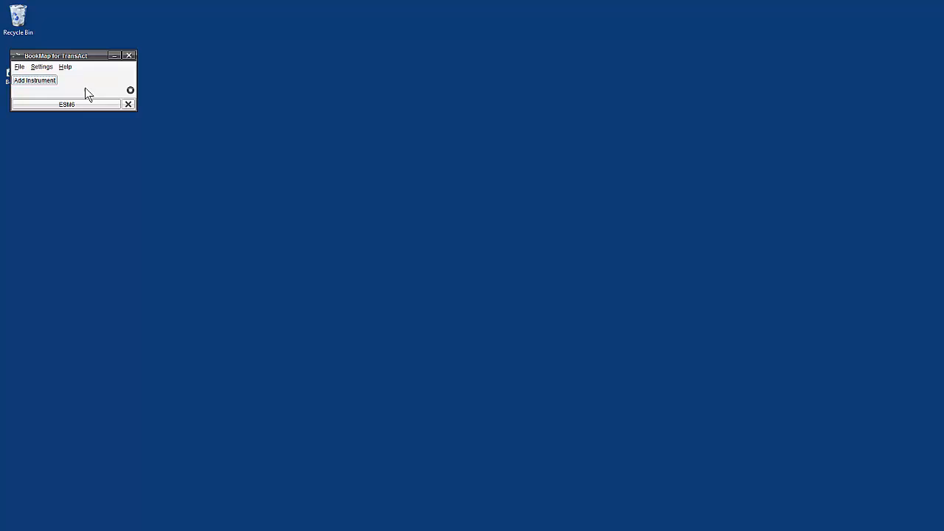
# Open the ESM6 chart window showing its price heatmap and order book.
pyautogui.click(67, 103)
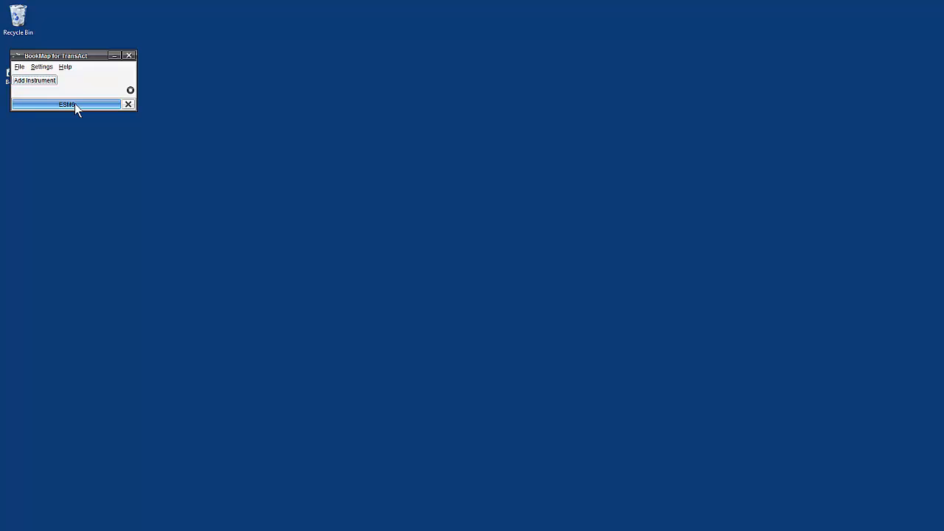
pyautogui.moveTo(80, 109)
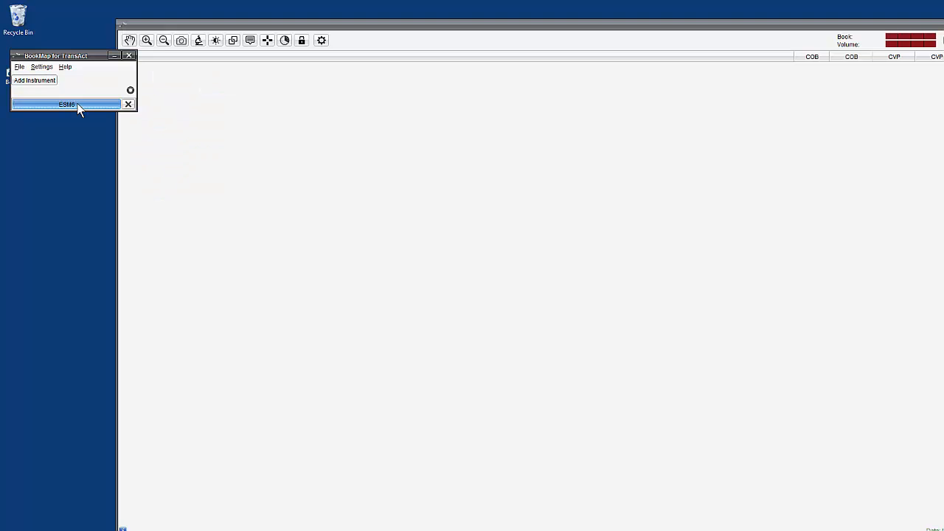
pyautogui.click(67, 103)
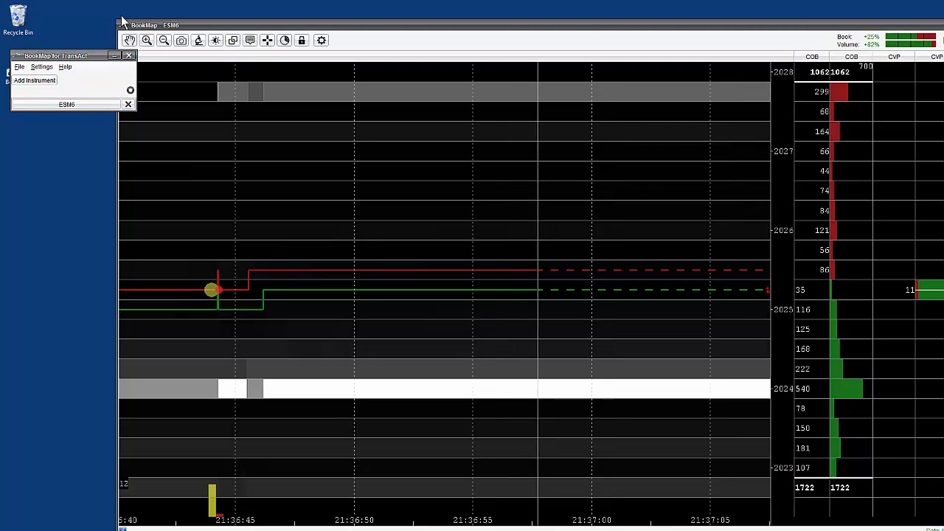